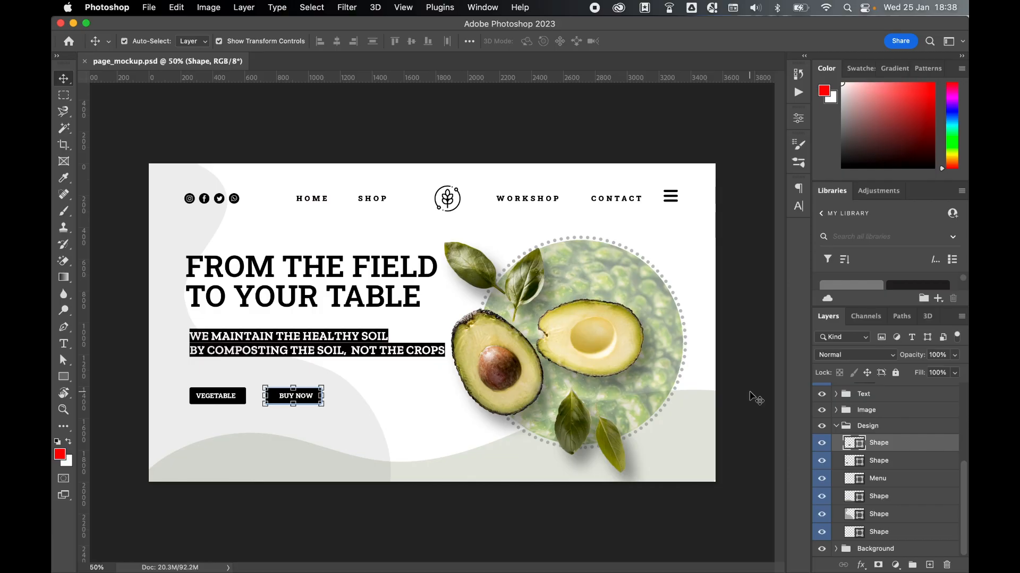
mouse_move(887, 507)
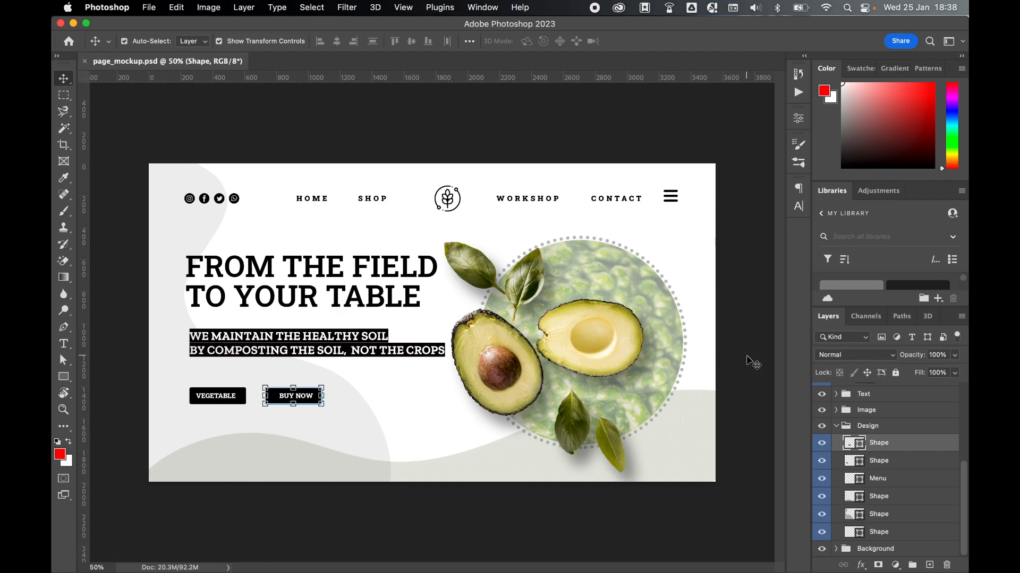
mouse_move(619, 24)
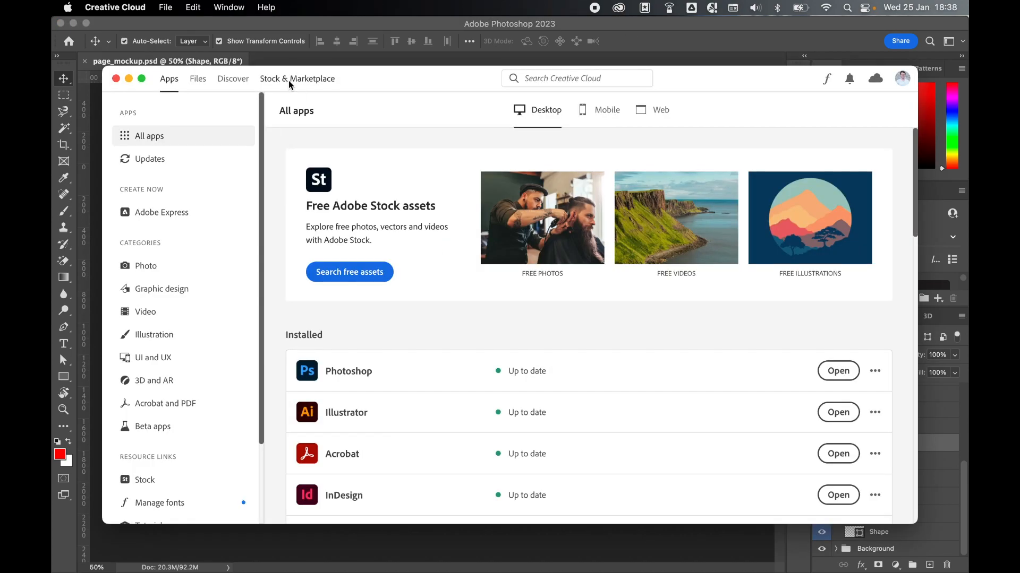
Search the Creative Cloud plugins marketplace for 'layer ren' and list the installed plugins.
click(297, 78)
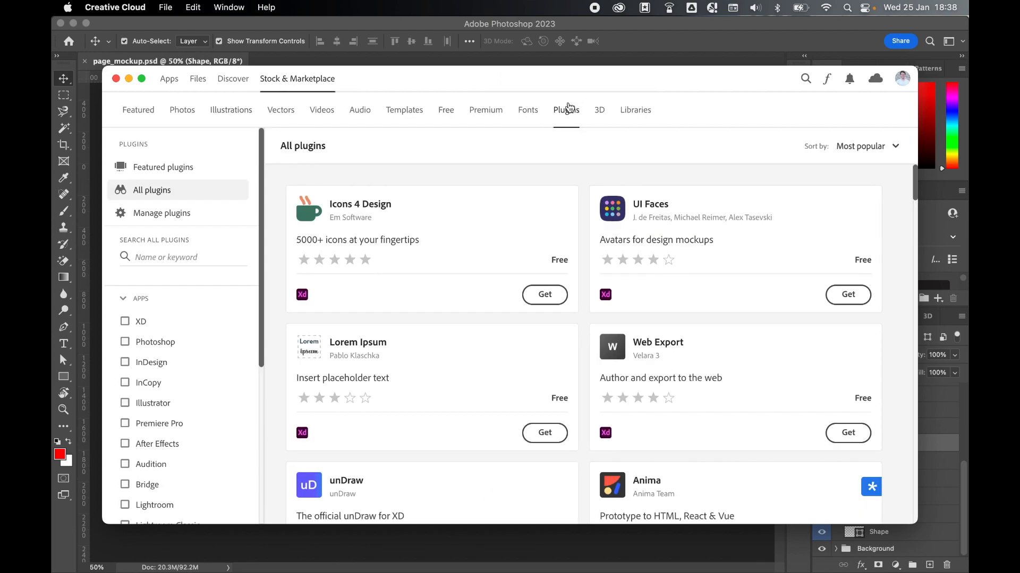
click(183, 257)
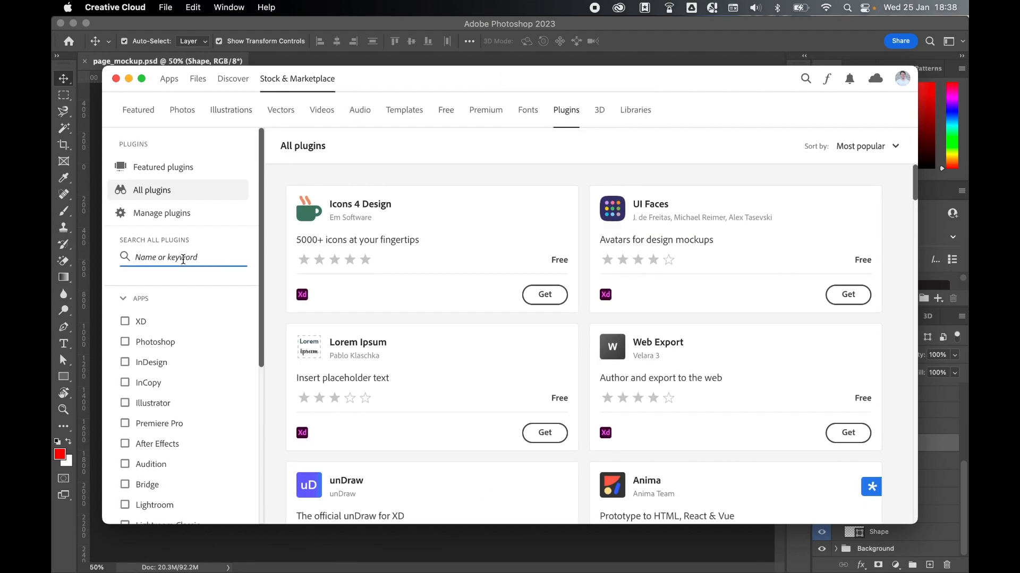
text(layer renamer)
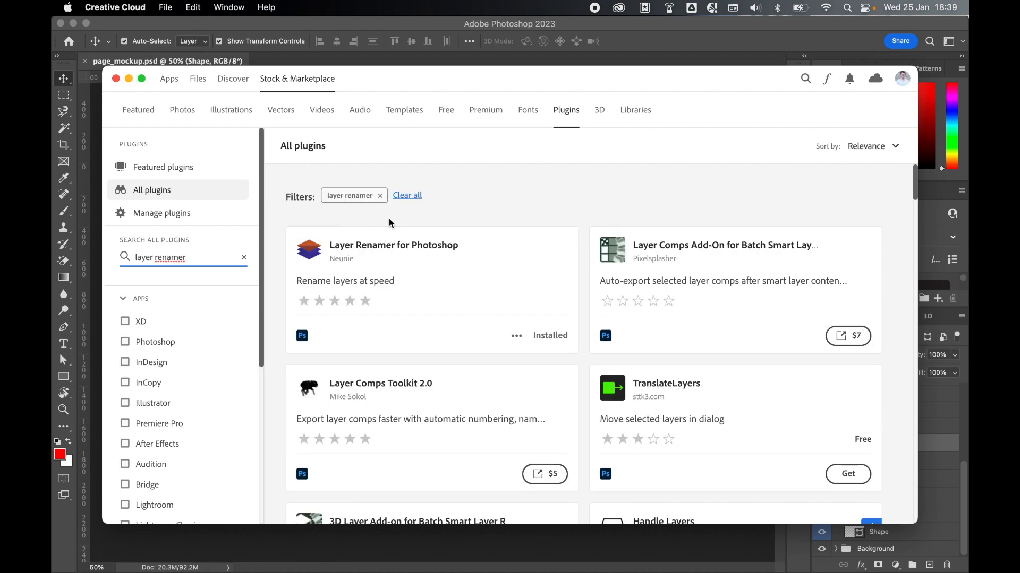
mouse_move(548, 322)
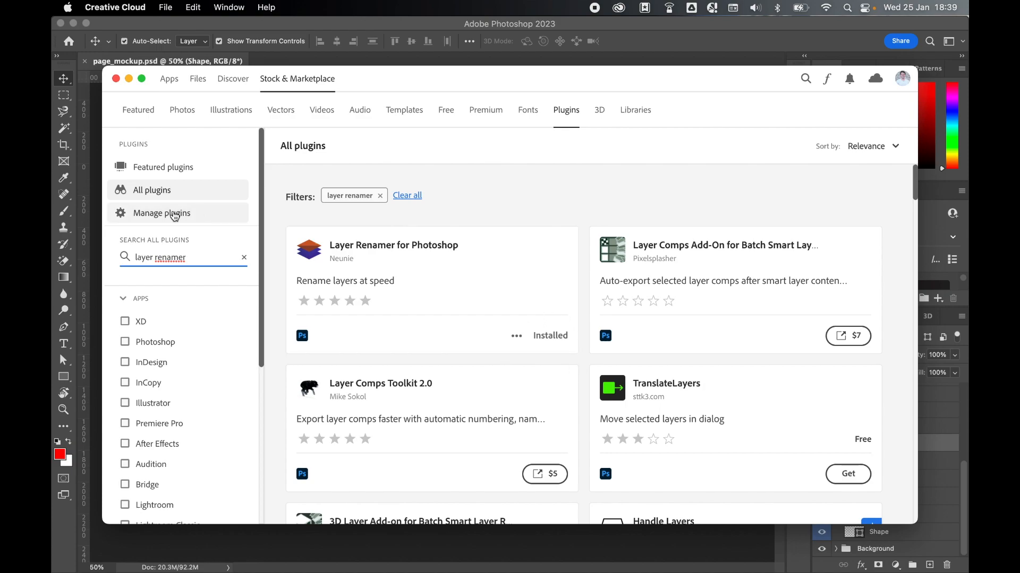
click(161, 213)
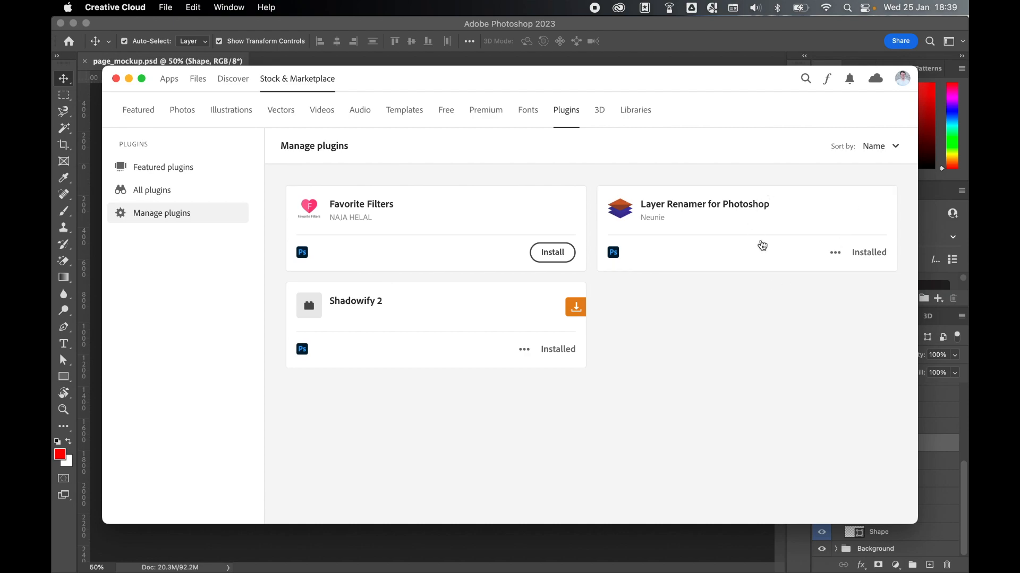
mouse_move(852, 185)
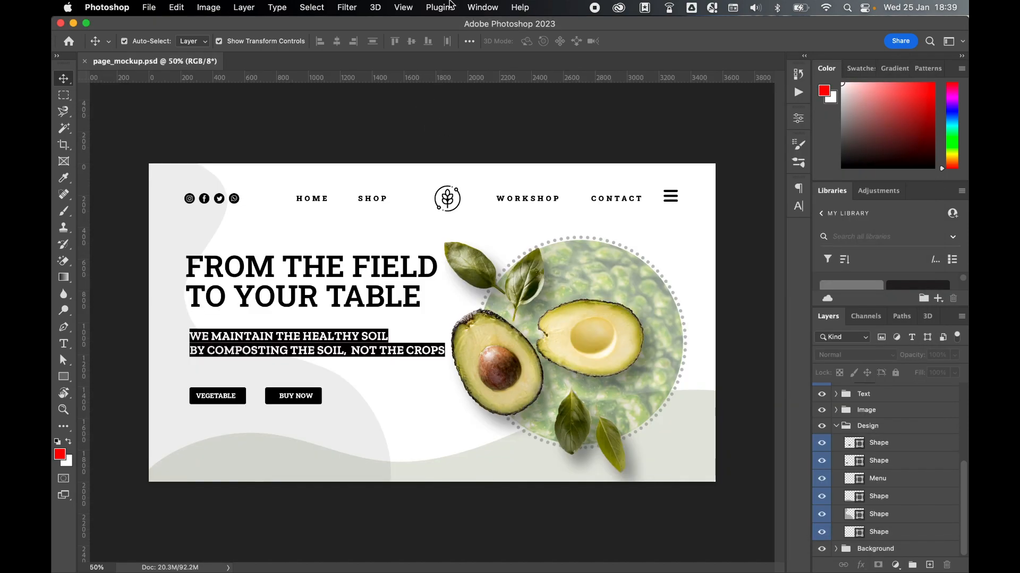
Launch Layer Renamer's Rename to Generate Assets panel from the Plugins menu.
click(440, 7)
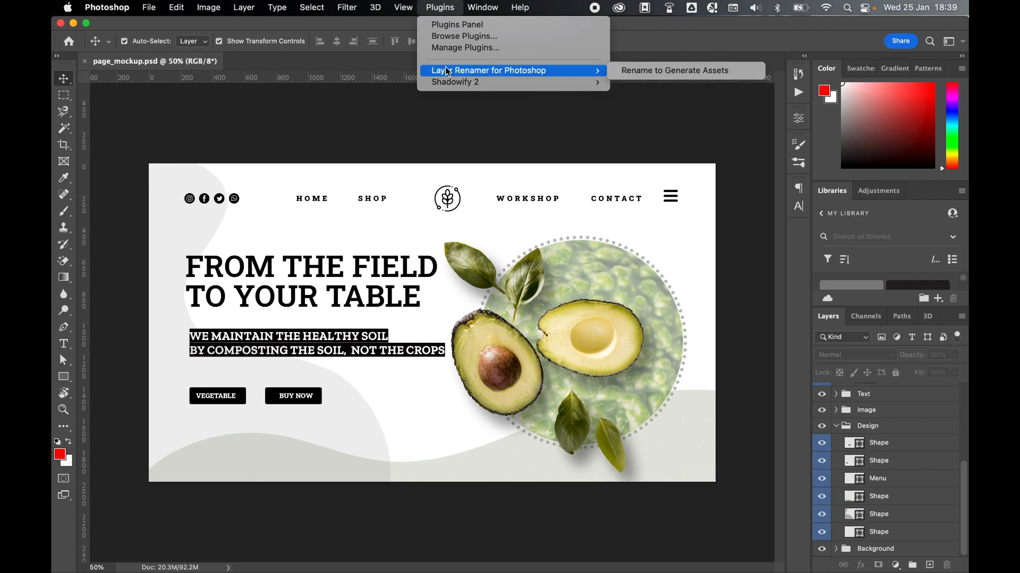
mouse_move(674, 70)
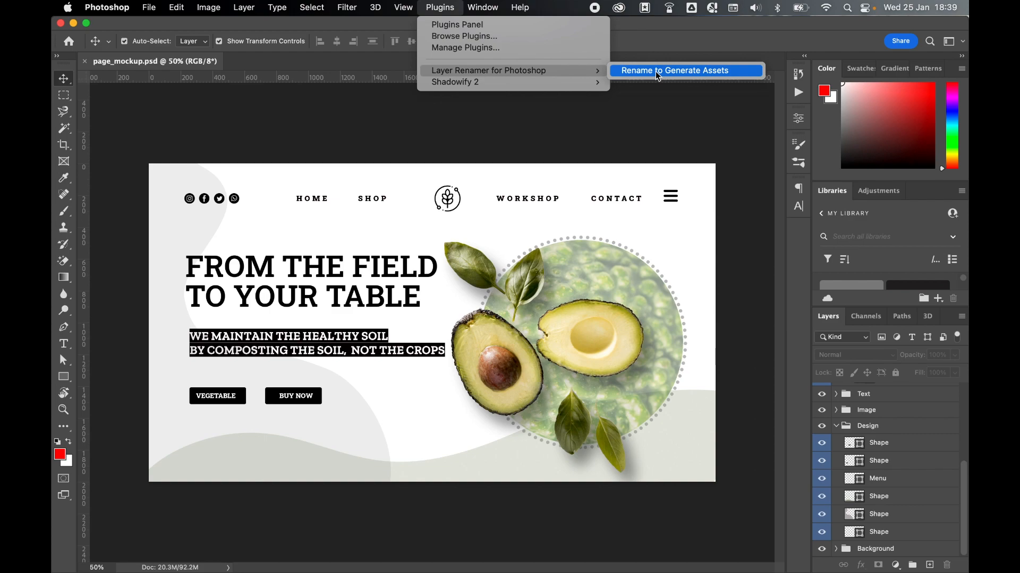
click(675, 70)
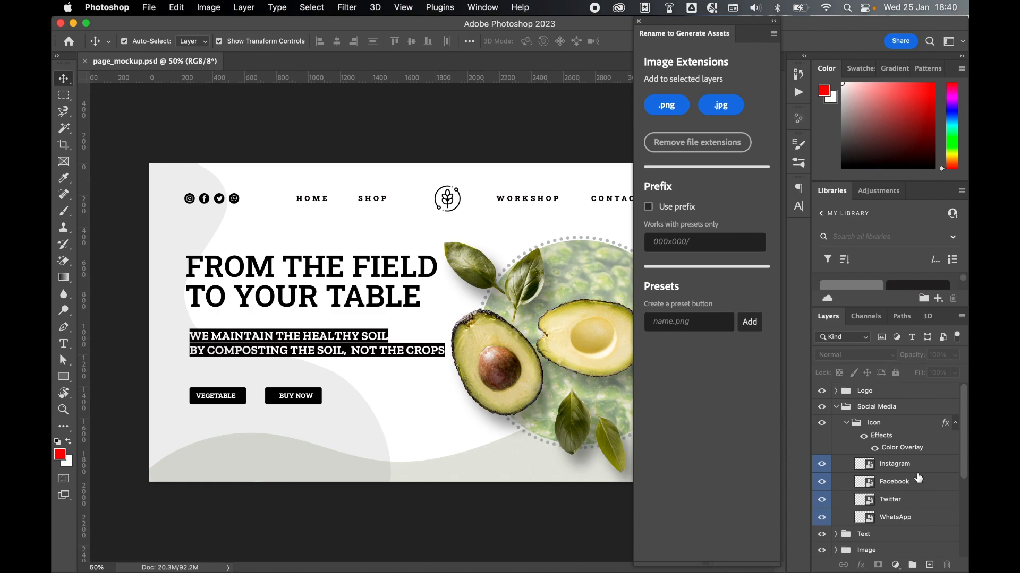
mouse_move(918, 469)
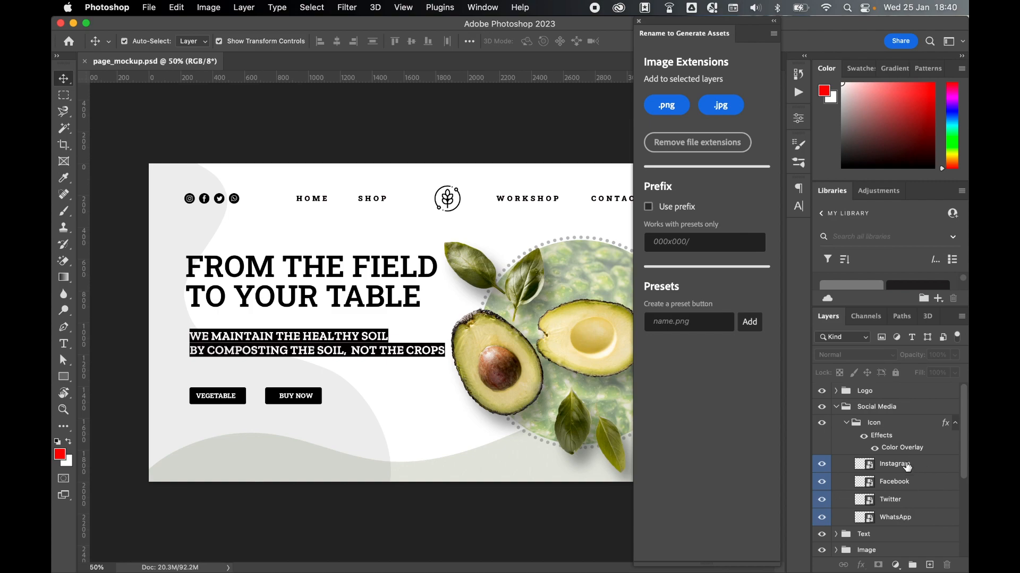
Give the Instagram, Facebook, Twitter and WhatsApp layers .jpg, then .png, then remove the extensions.
click(895, 517)
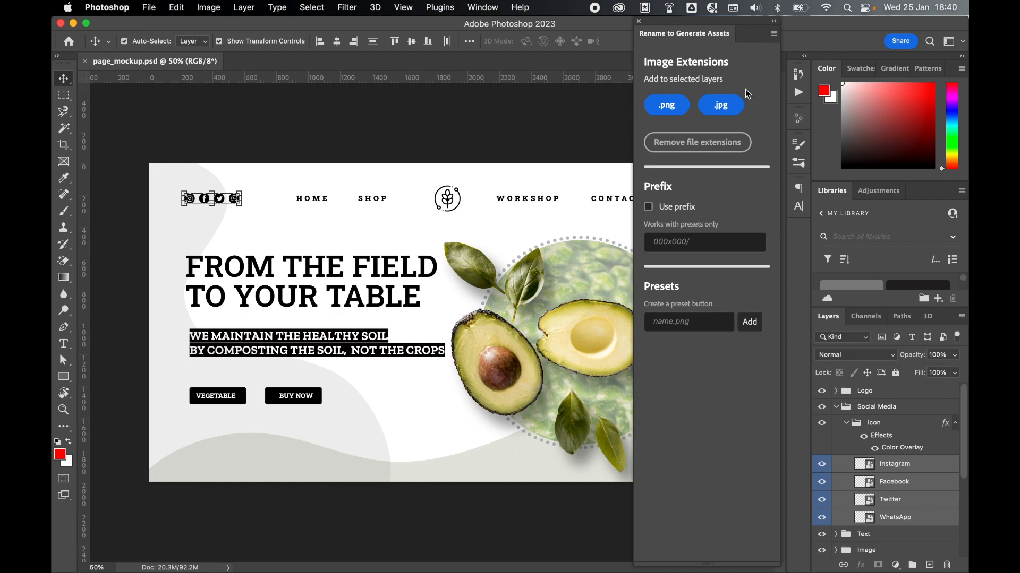
mouse_move(748, 110)
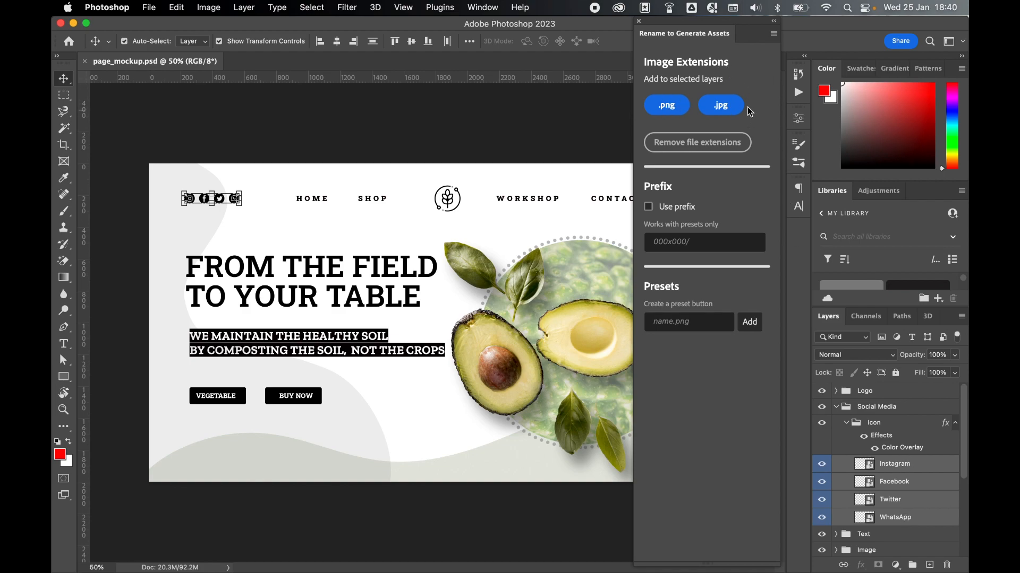
click(720, 104)
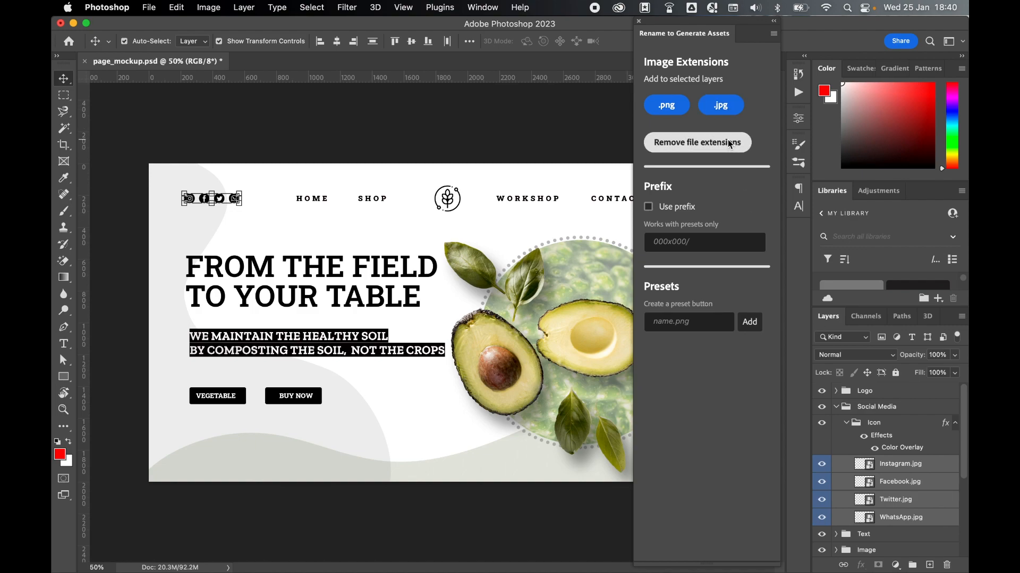
click(696, 142)
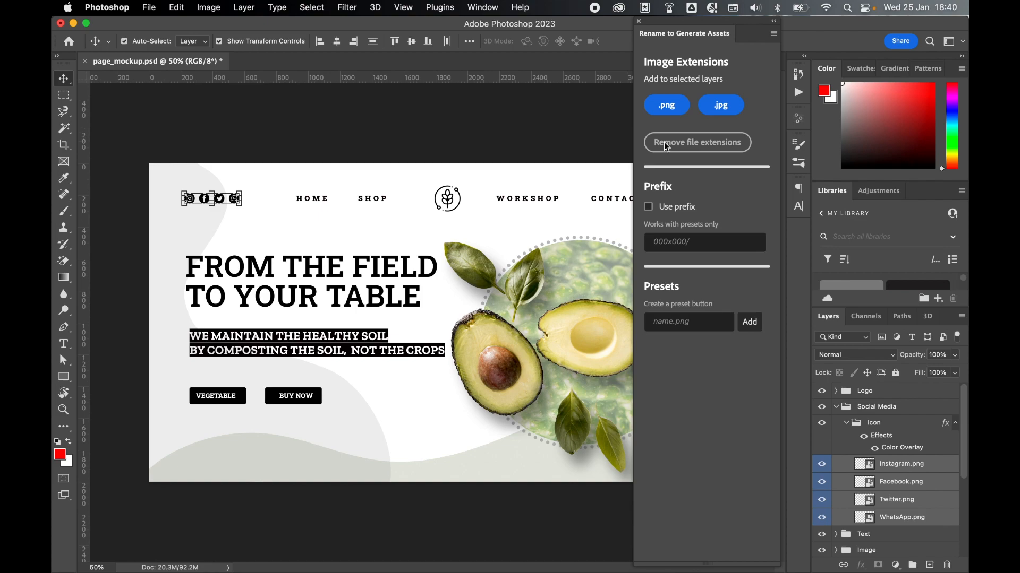
click(696, 142)
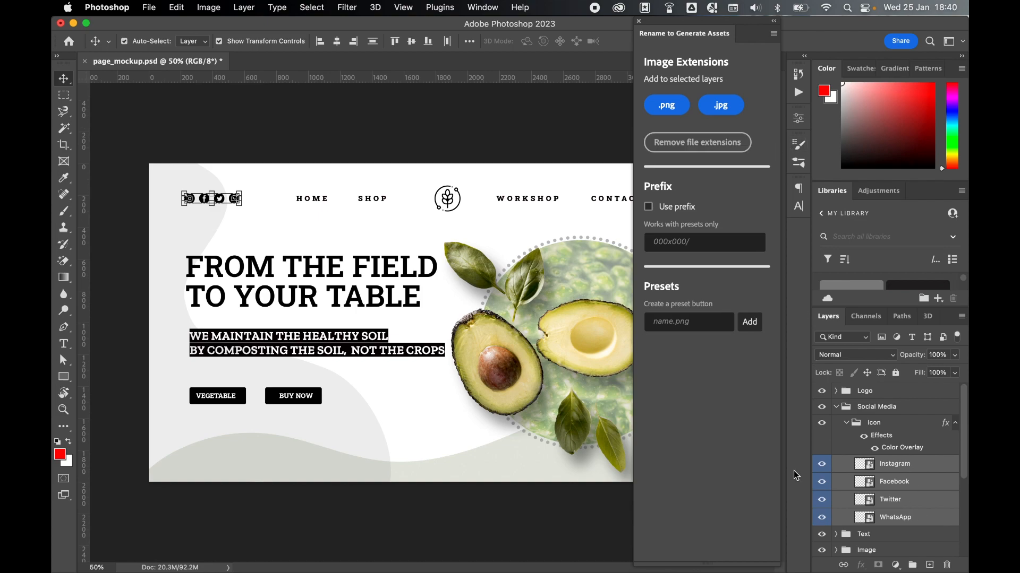
Select the VEGETABLE button layer and save 'button' as a button.jpg naming preset.
scroll(down, 3)
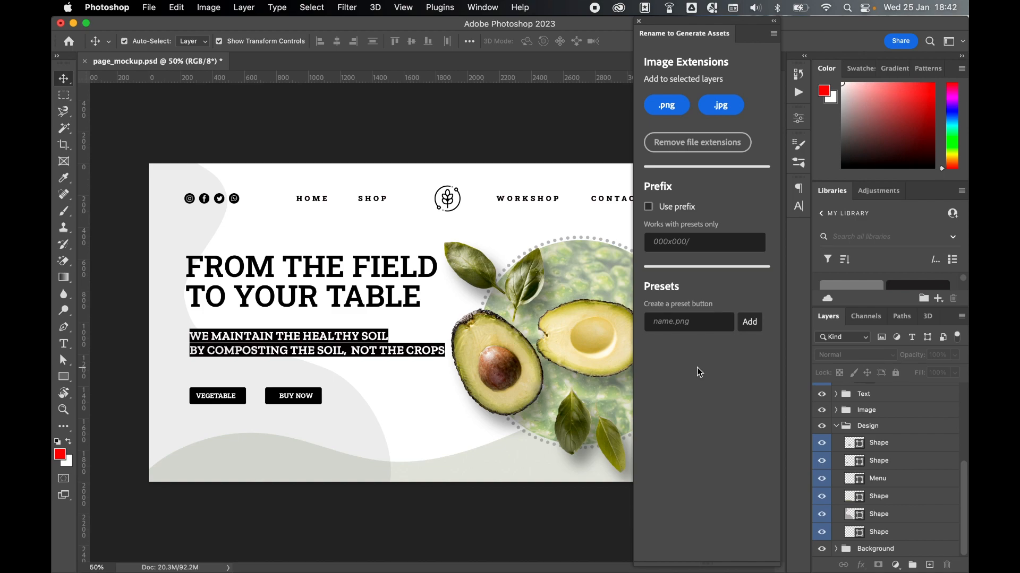
mouse_move(913, 454)
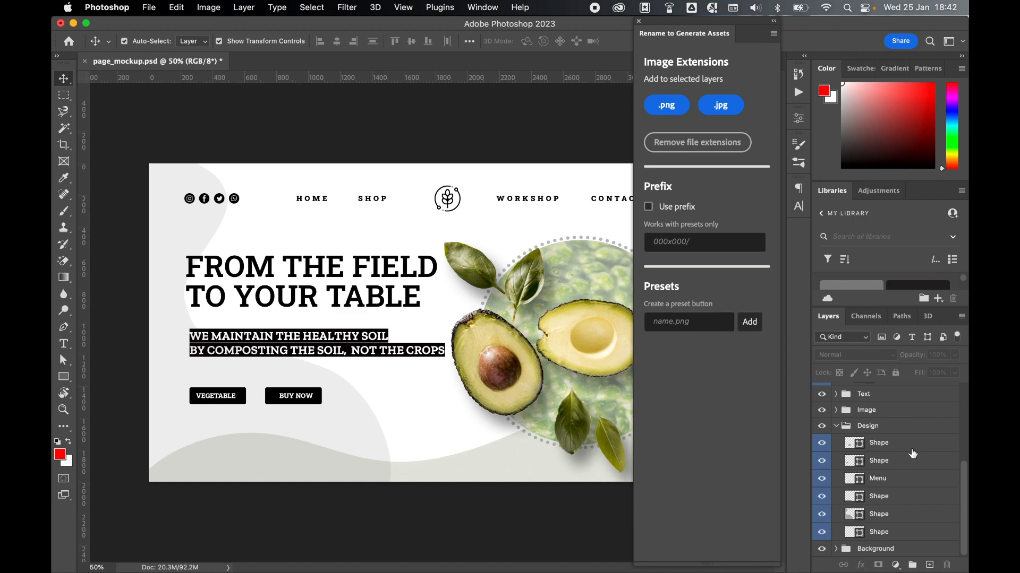
click(878, 443)
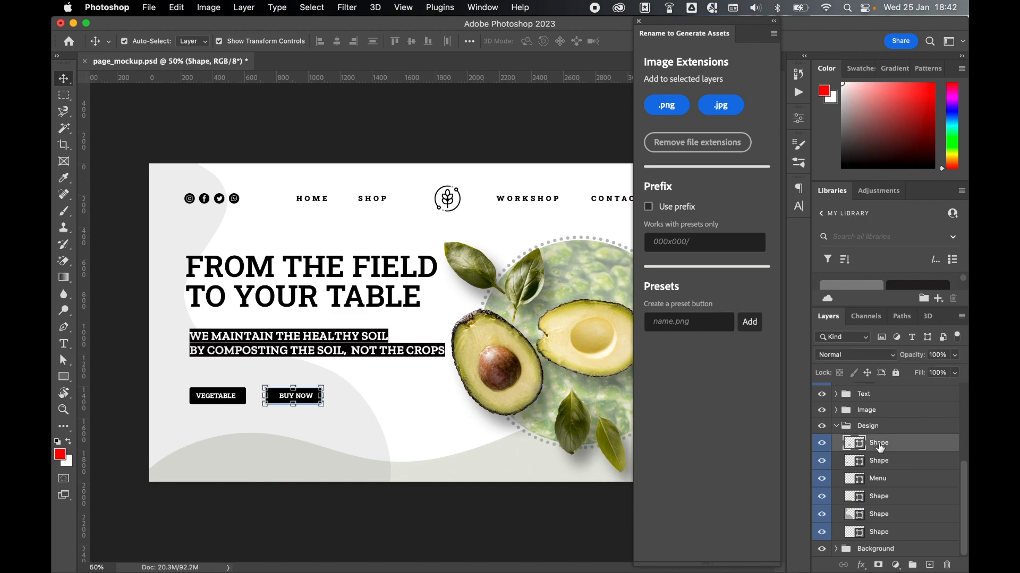
click(878, 461)
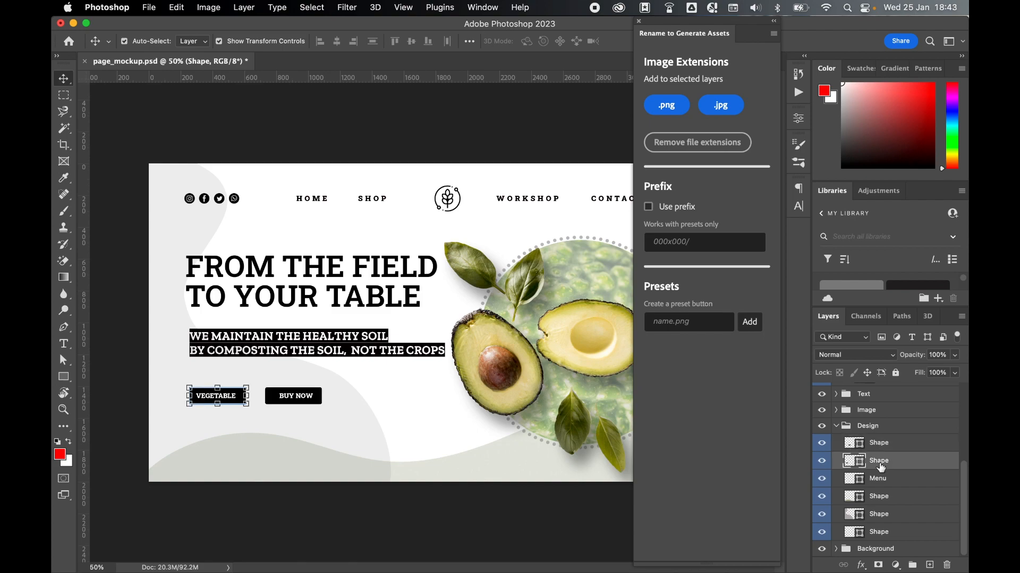
text(button)
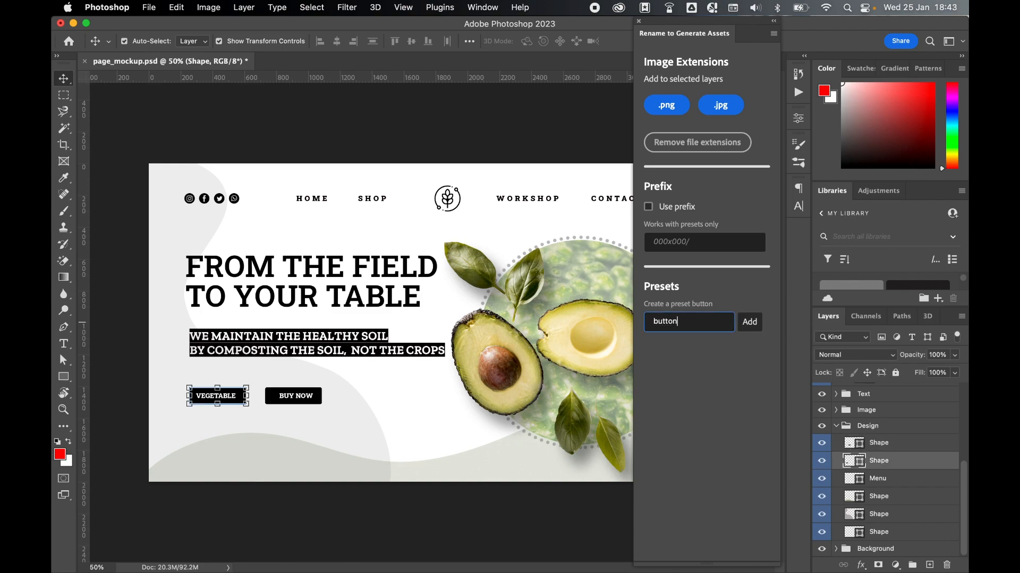
click(748, 322)
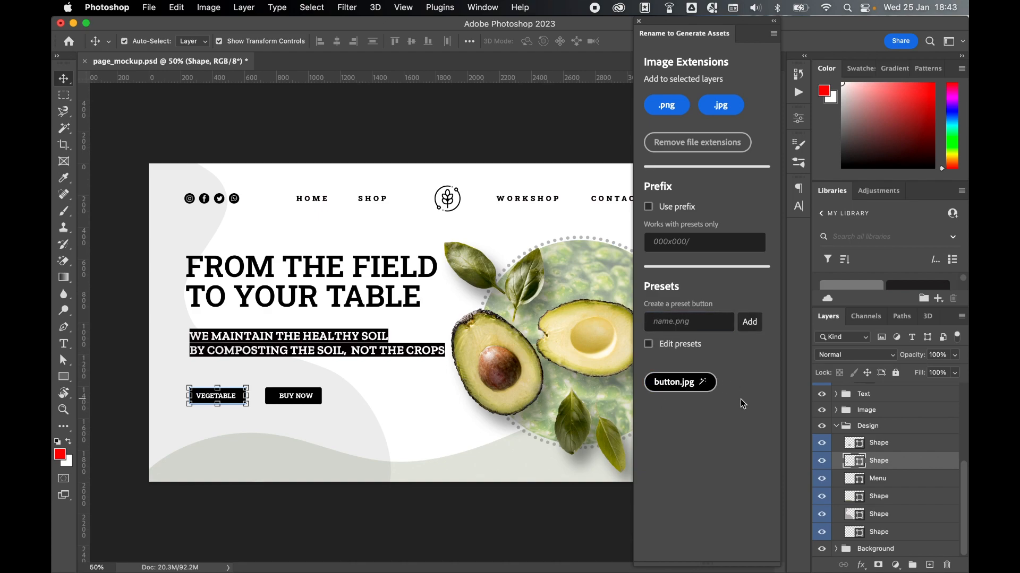
mouse_move(730, 319)
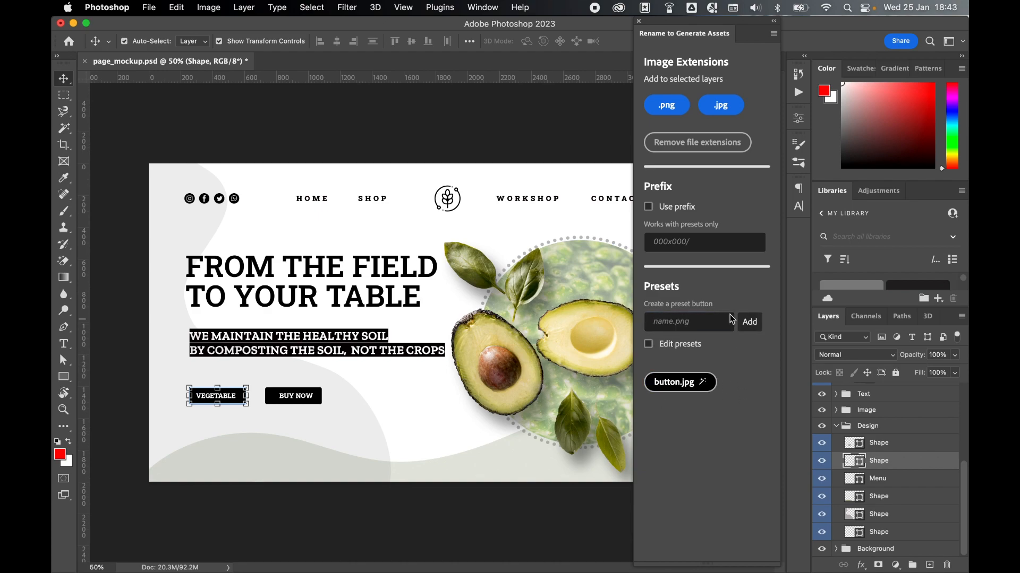
With Use prefix on, rename VEGETABLE to left_button.jpg and BUY NOW to right_button.jpg via the preset.
click(648, 207)
text(left)
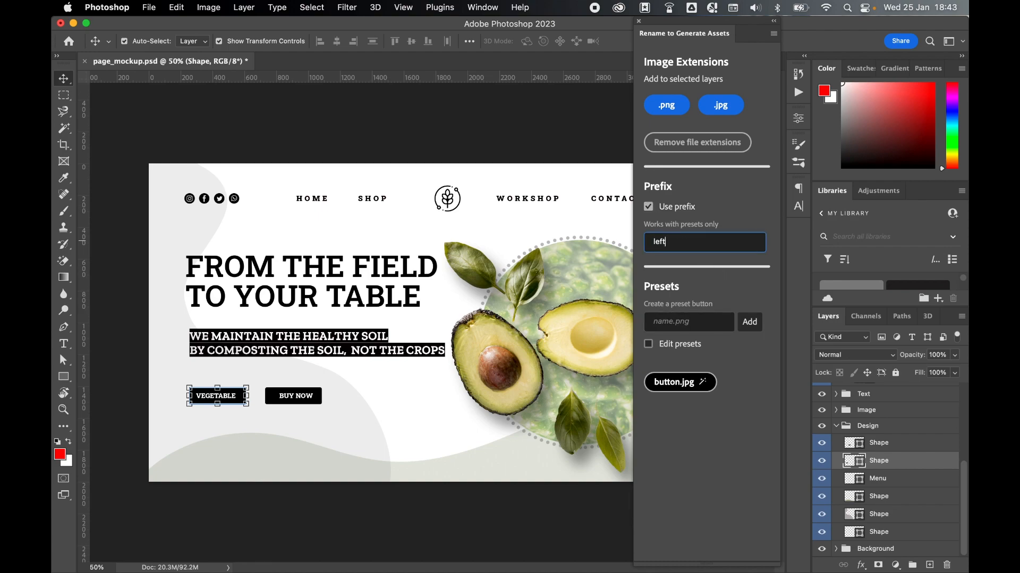
text(_)
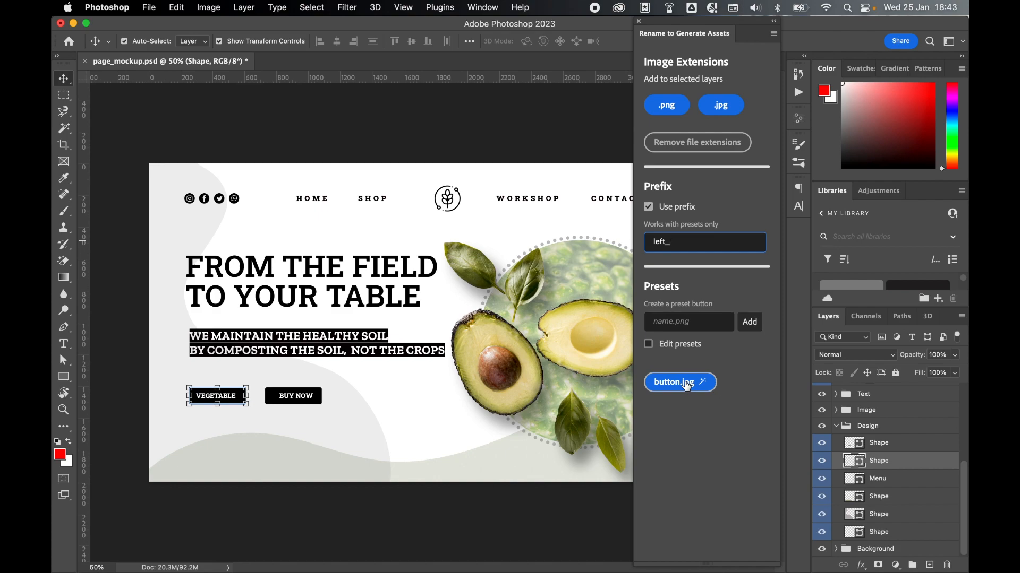
click(675, 382)
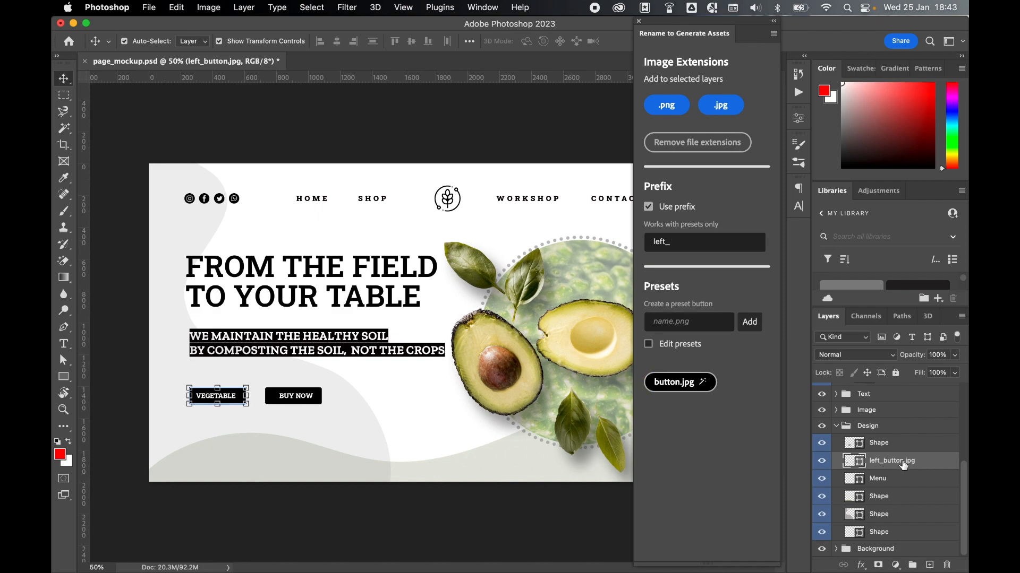
click(878, 443)
text(right)
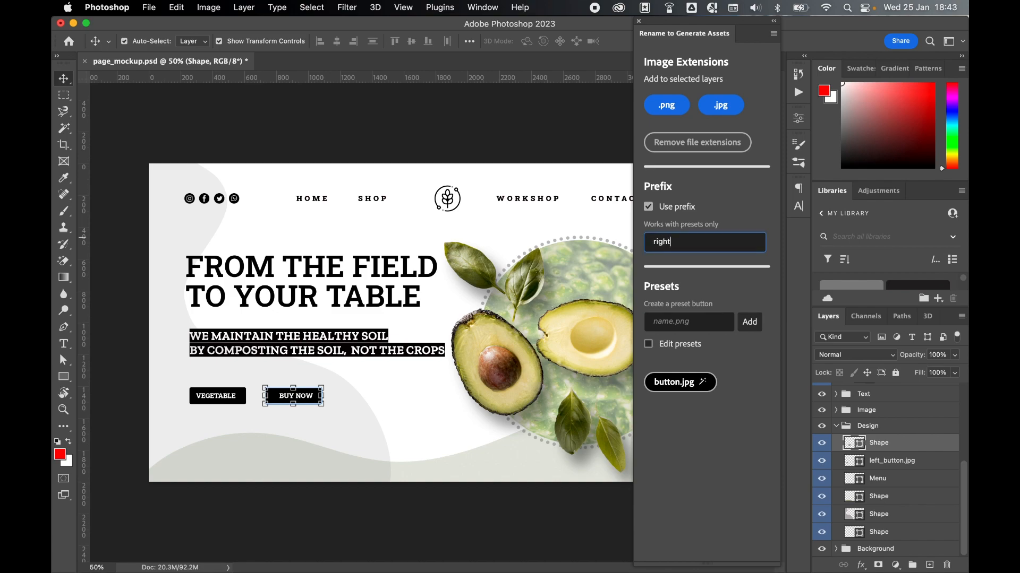
click(679, 382)
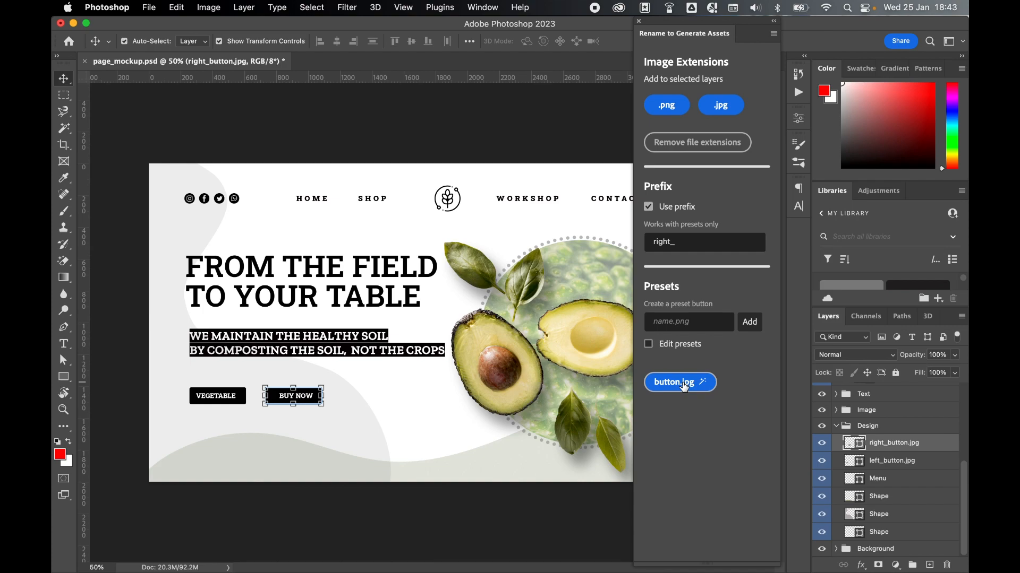
mouse_move(683, 441)
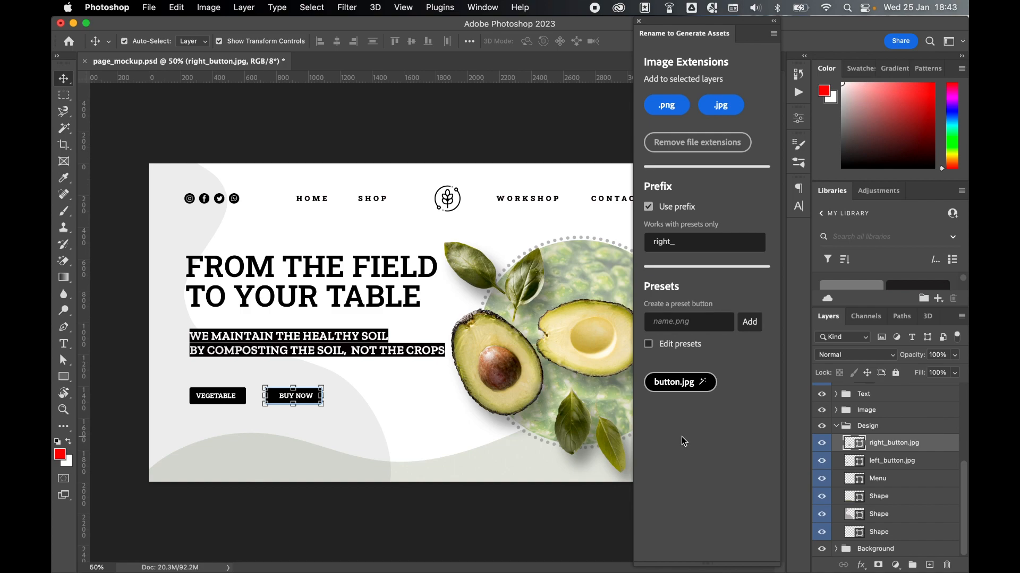
mouse_move(921, 476)
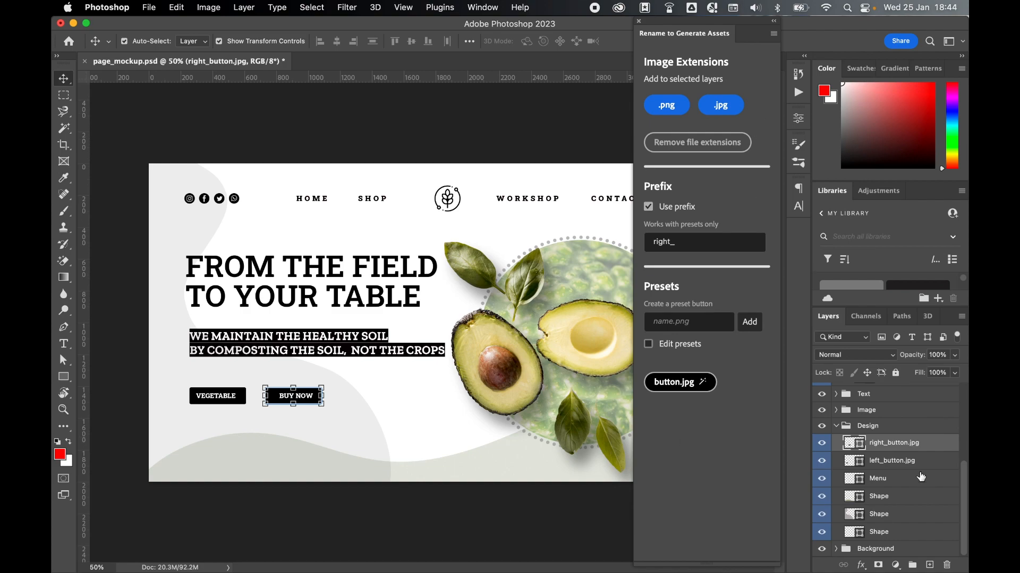
mouse_move(191, 18)
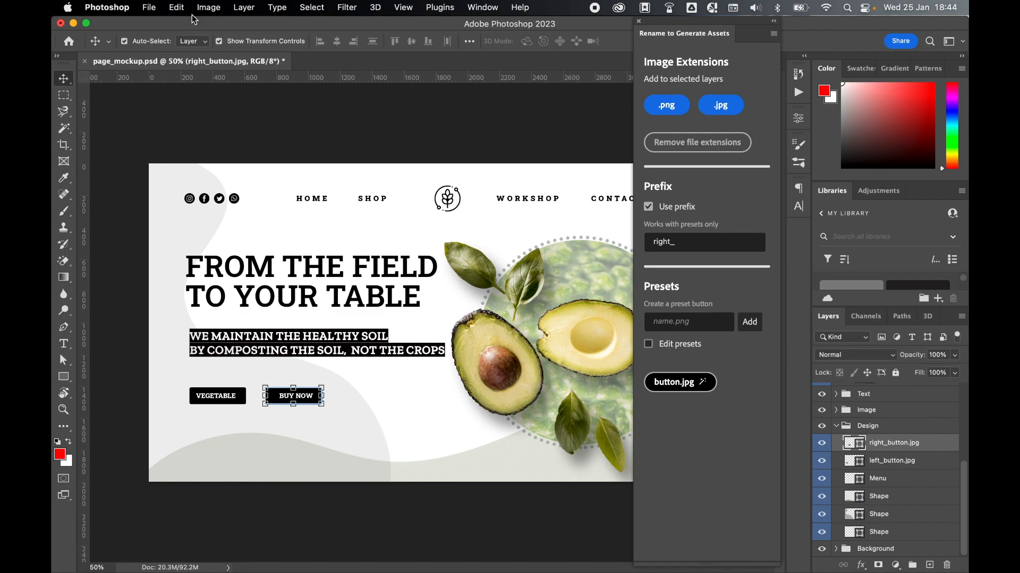
Show the File menu's Export submenu for the document.
click(149, 7)
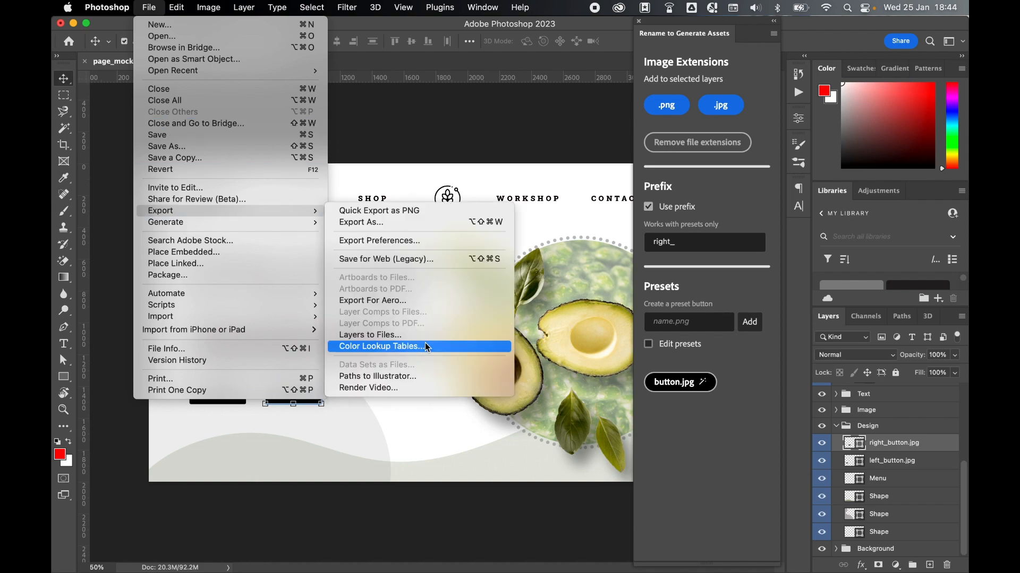
mouse_move(423, 214)
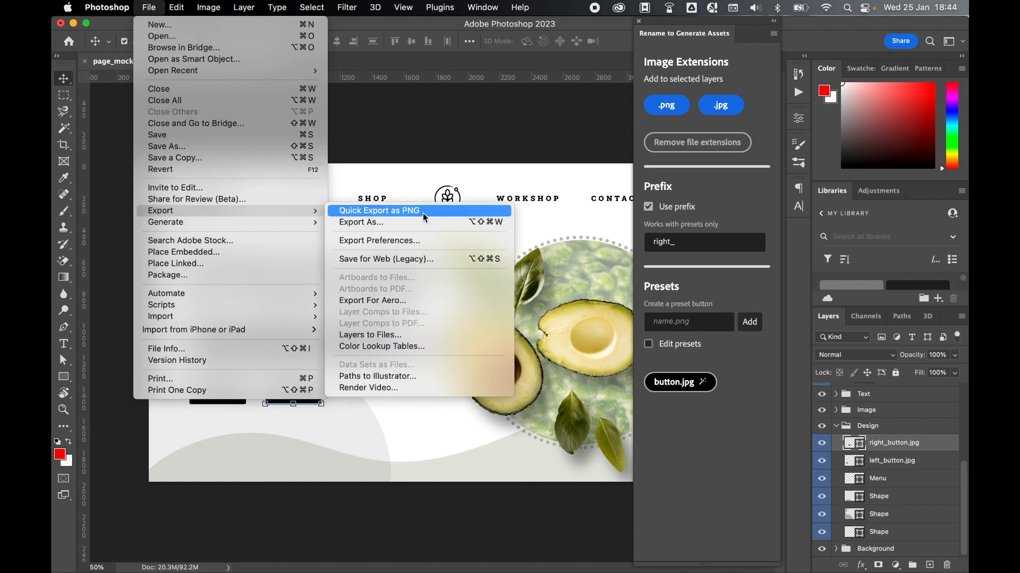
mouse_move(561, 137)
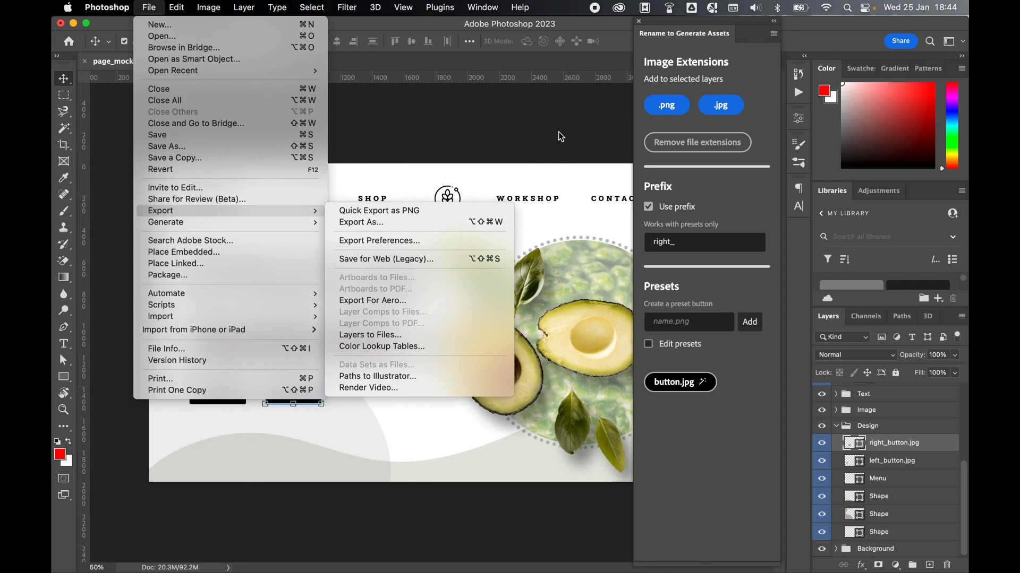